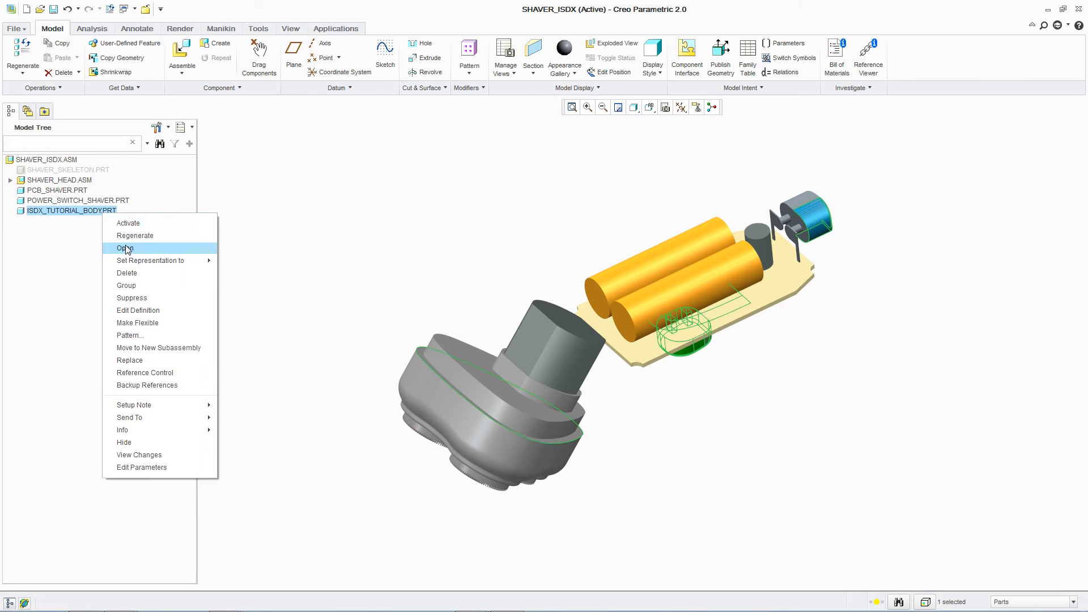
- Open ISDX_TUTORIAL_BODY.PRT in its own window and begin adding a reference image
{"action": "left_click", "coordinate": [125, 249]}
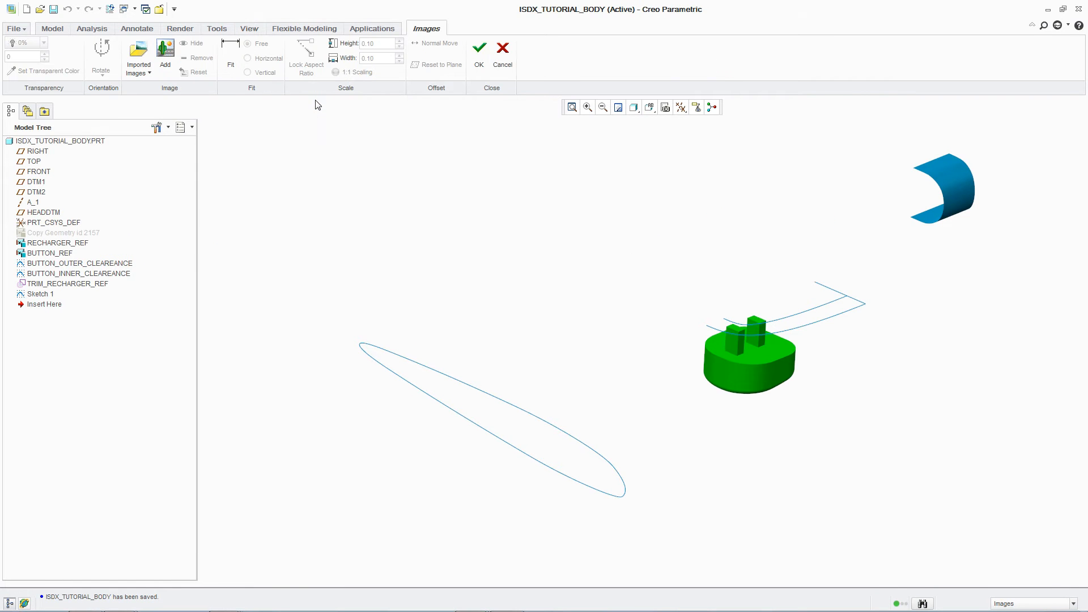
{"action": "left_click", "coordinate": [165, 52]}
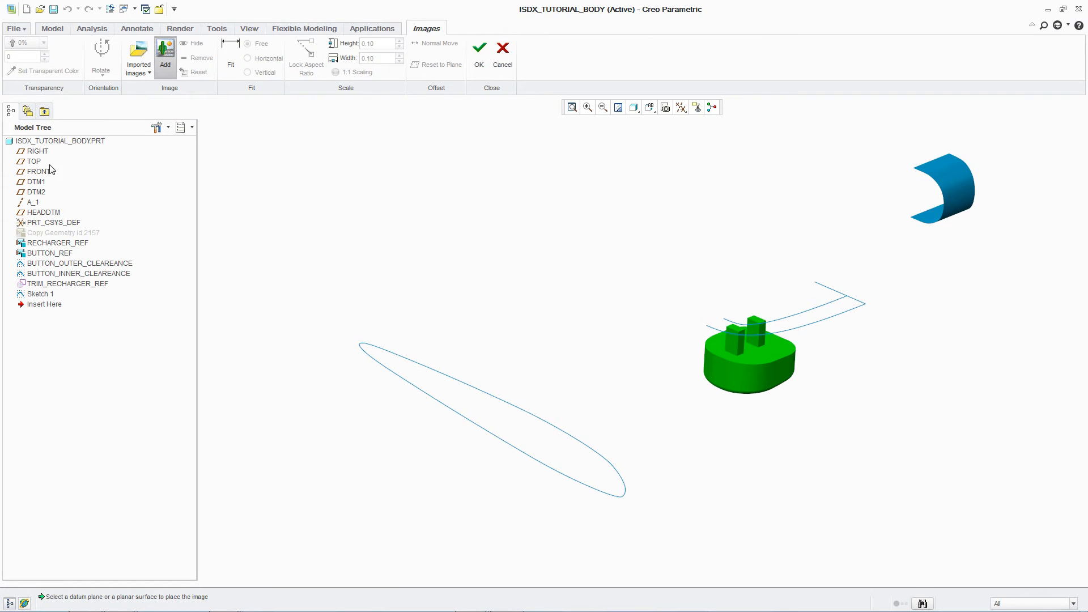
- Place the shaver image on FRONT and trace Style curves CF-162 and CF-163 along its top and bottom outlines
{"action": "left_click", "coordinate": [35, 171]}
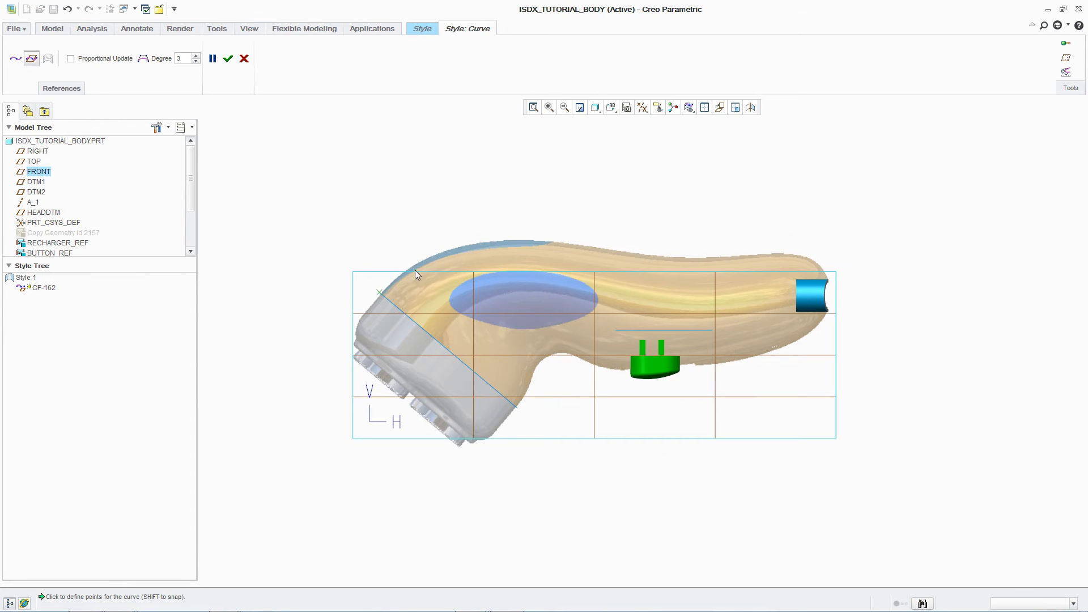
{"action": "left_click", "coordinate": [826, 281]}
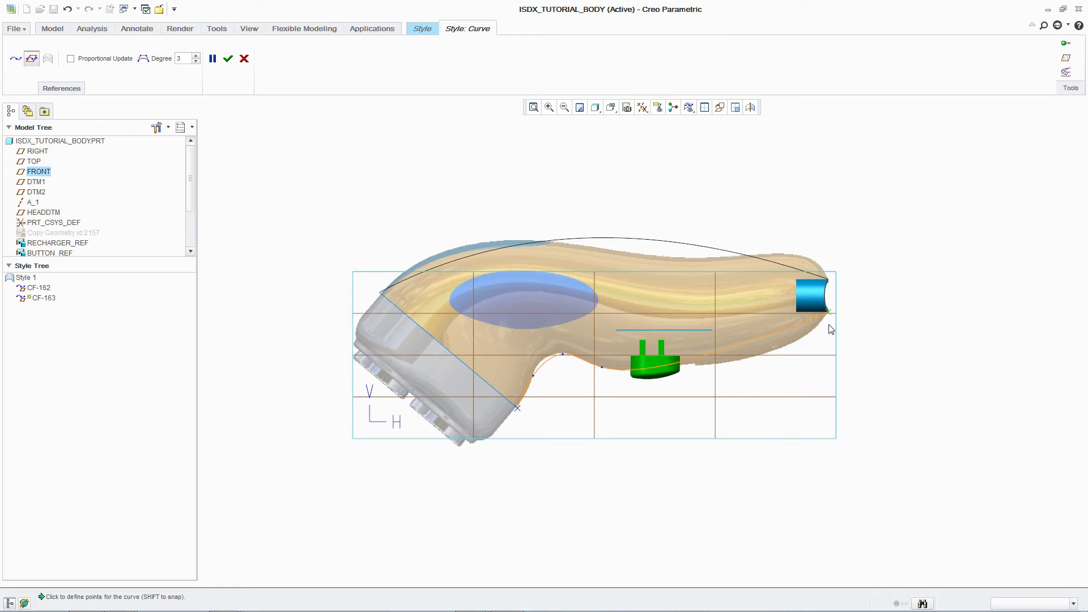
{"action": "left_click", "coordinate": [228, 59]}
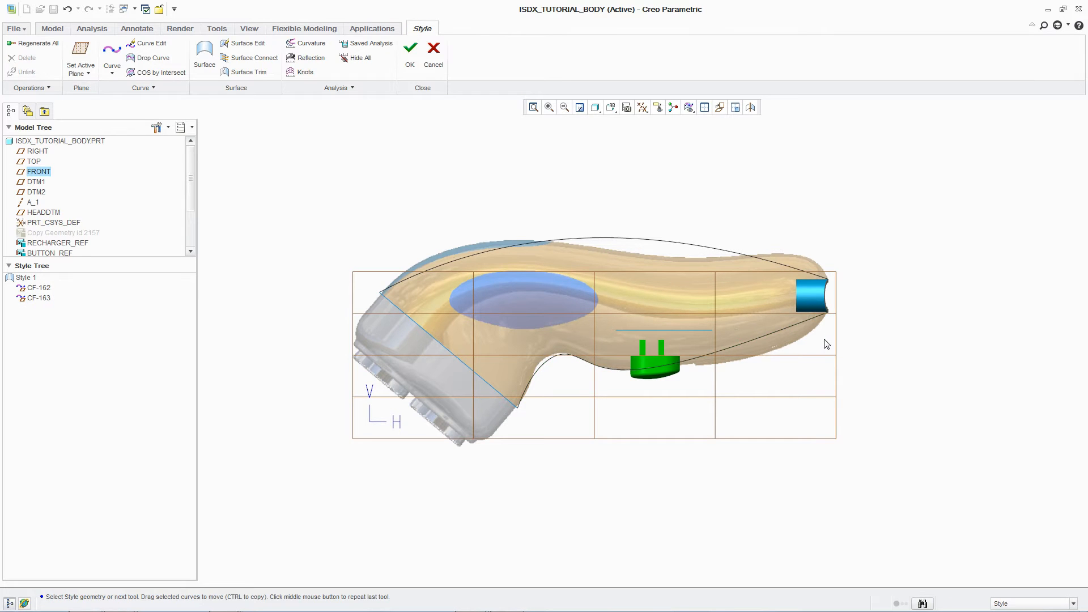
{"action": "left_click", "coordinate": [129, 43]}
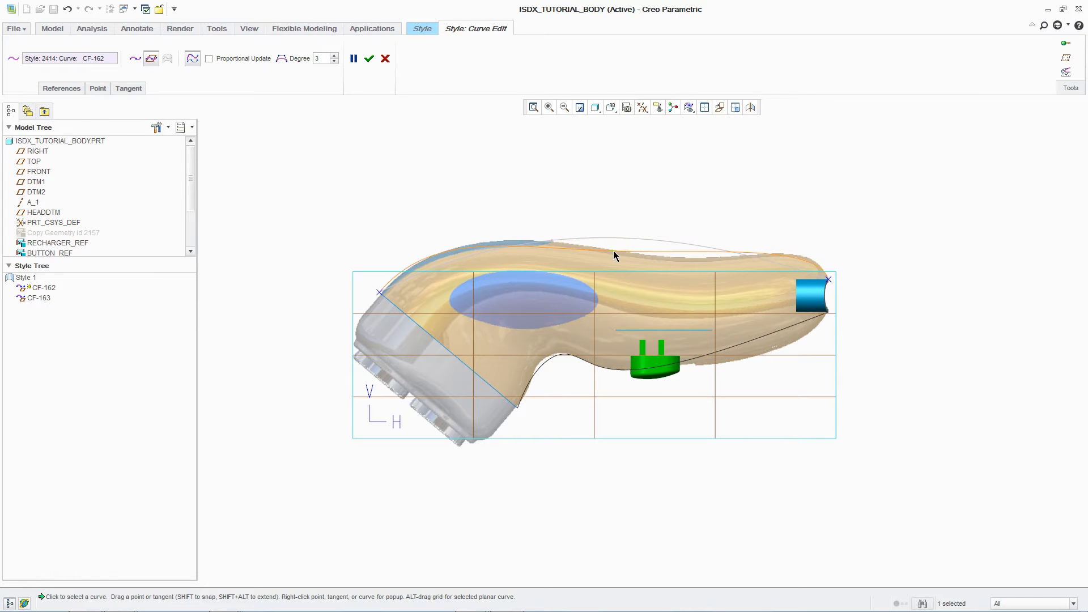
- Raise CF-162 to degree 5, show its curvature comb, and drag control points to smooth it
{"action": "left_click", "coordinate": [371, 59]}
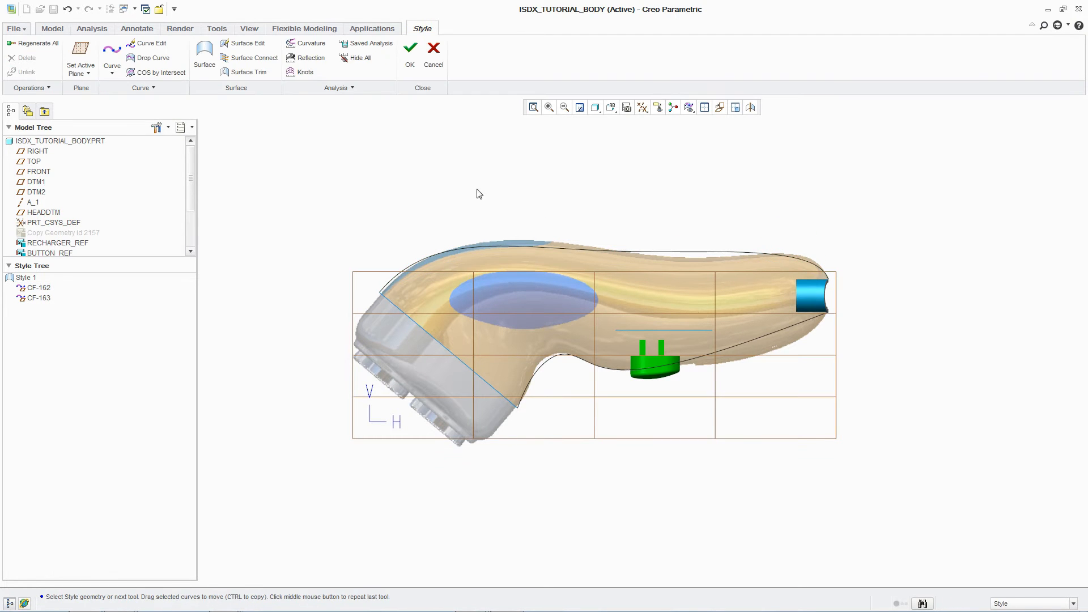
{"action": "left_click", "coordinate": [306, 44]}
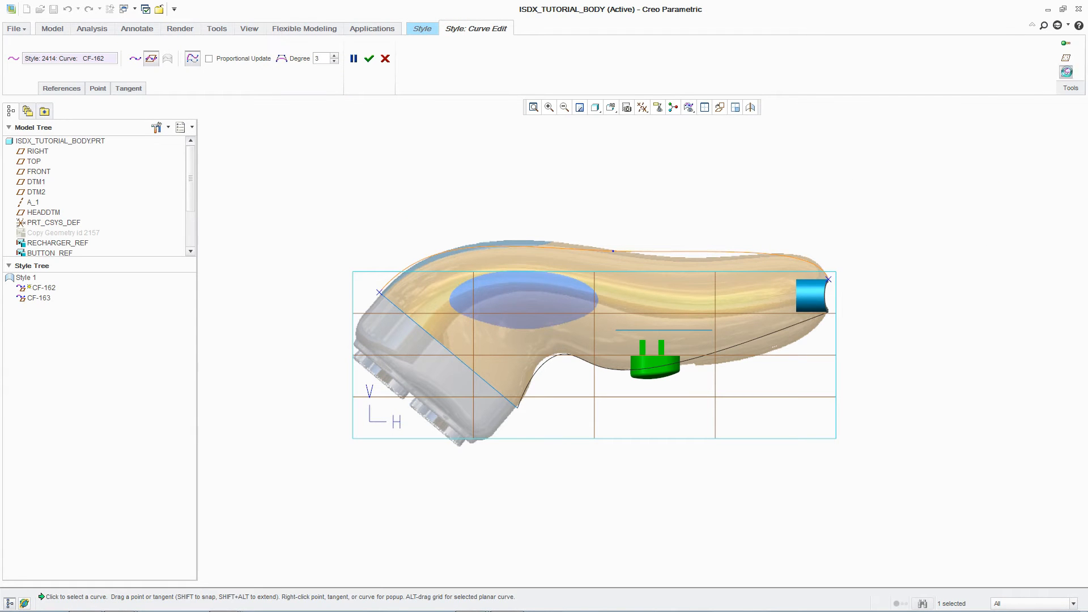
{"action": "left_click", "coordinate": [333, 54]}
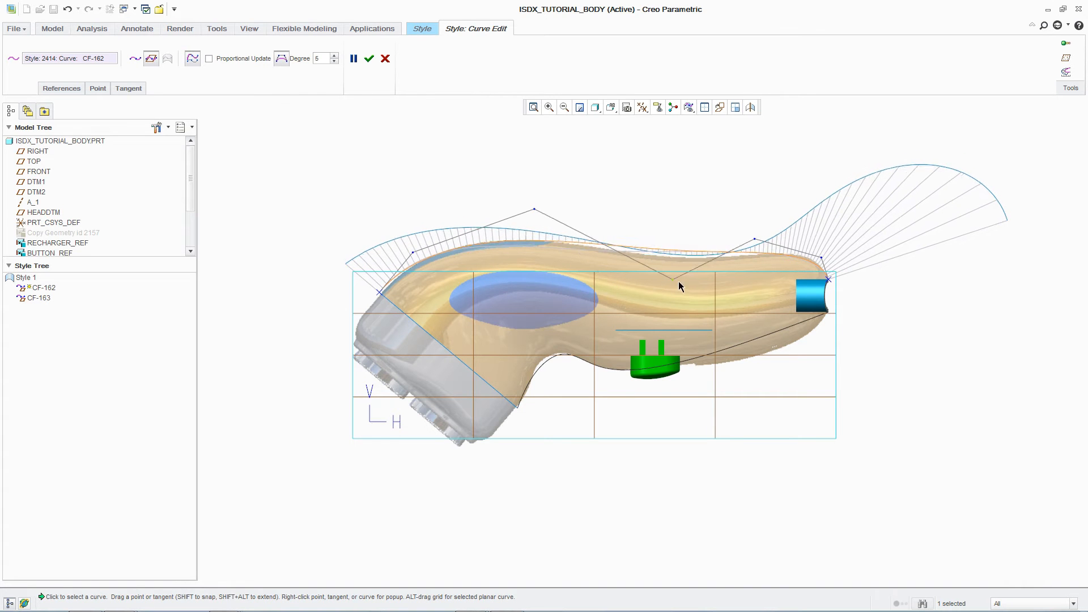
{"action": "left_click_drag", "start_coordinate": [680, 287], "coordinate": [756, 241]}
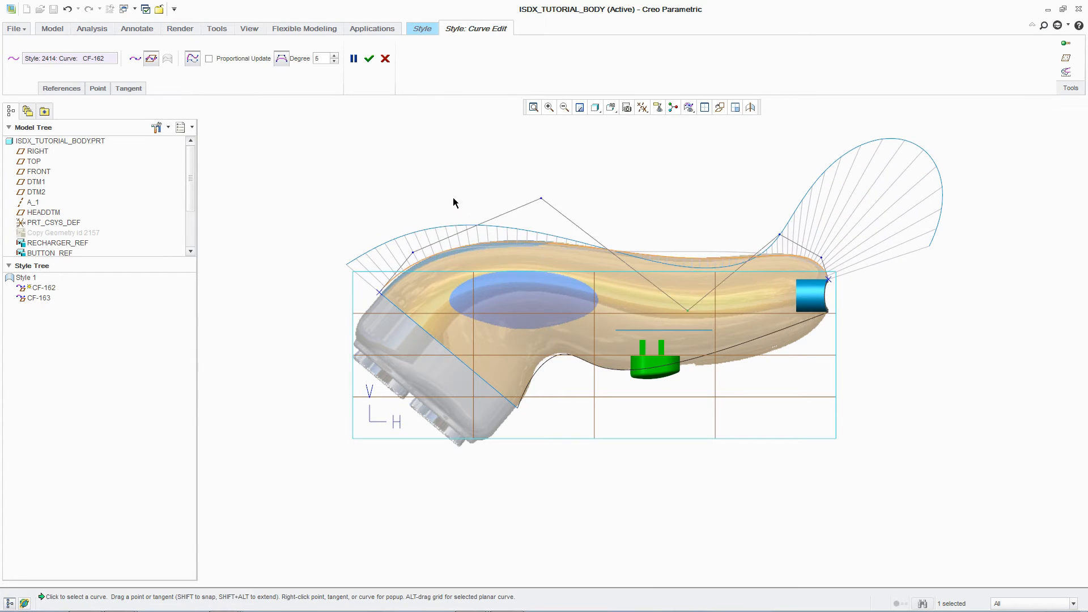
{"action": "left_click", "coordinate": [809, 329]}
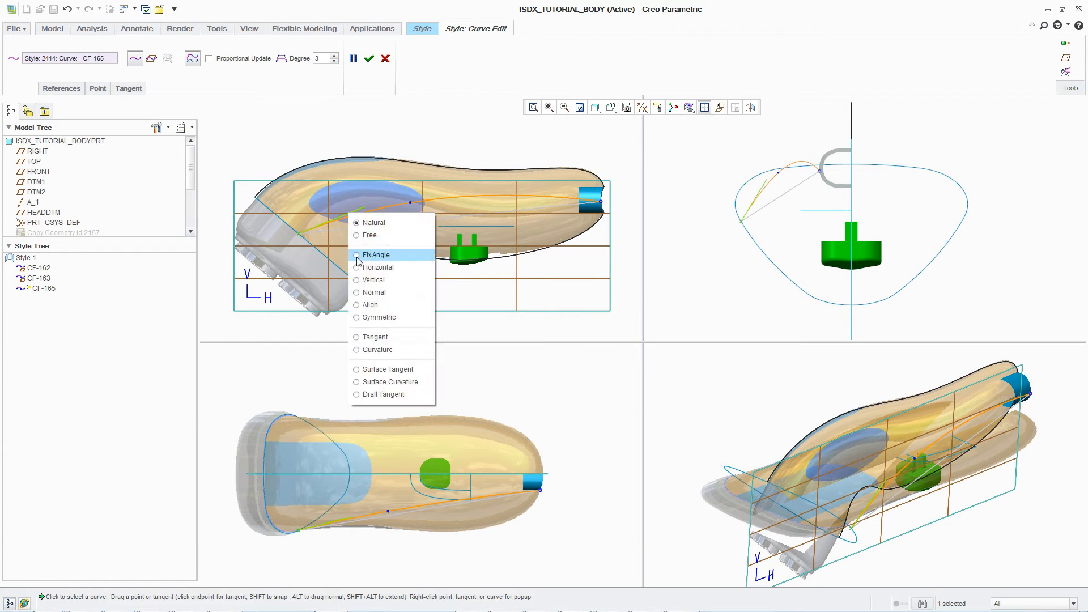
- Fix the end tangency of side curve CF-165 at an angle and adjust its tangent direction
{"action": "left_click", "coordinate": [376, 253]}
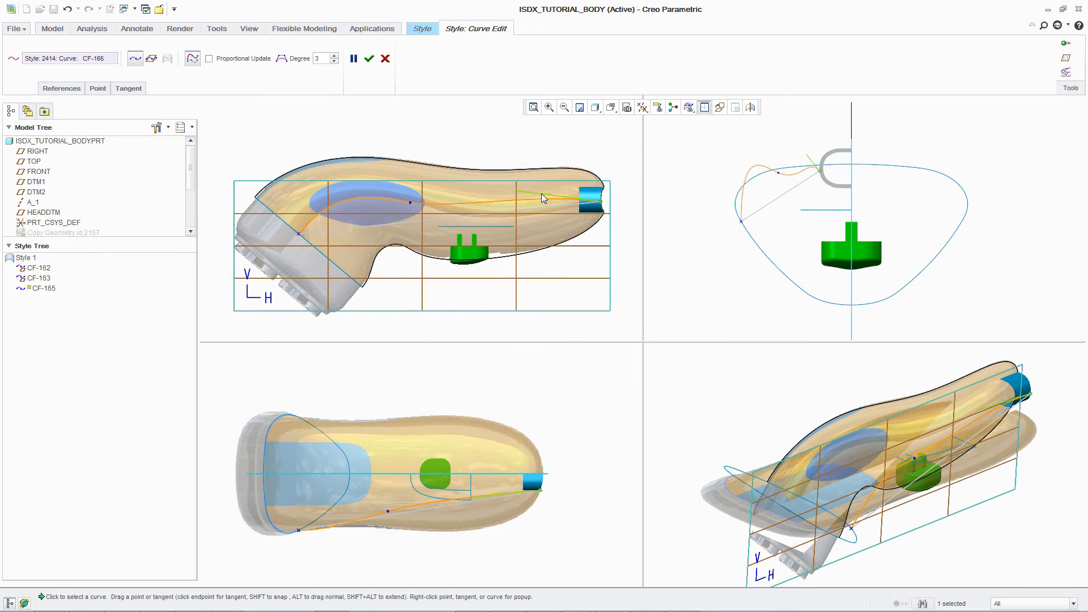
{"action": "left_click_drag", "start_coordinate": [541, 198], "coordinate": [499, 239]}
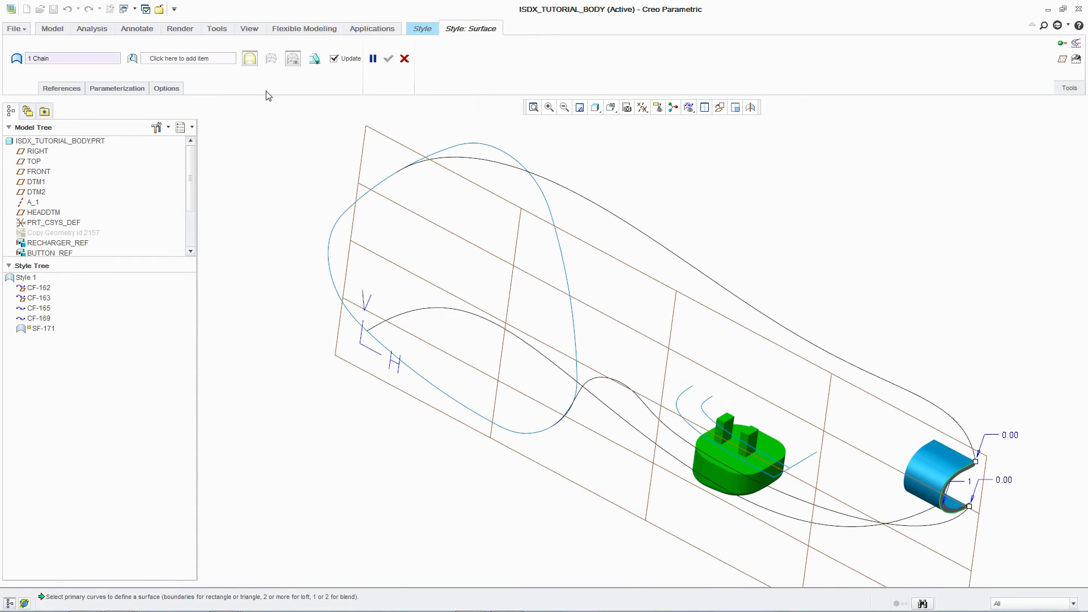
- Select the first outline curve chain as the boundary of new Style surface SF-171
{"action": "left_click", "coordinate": [397, 172]}
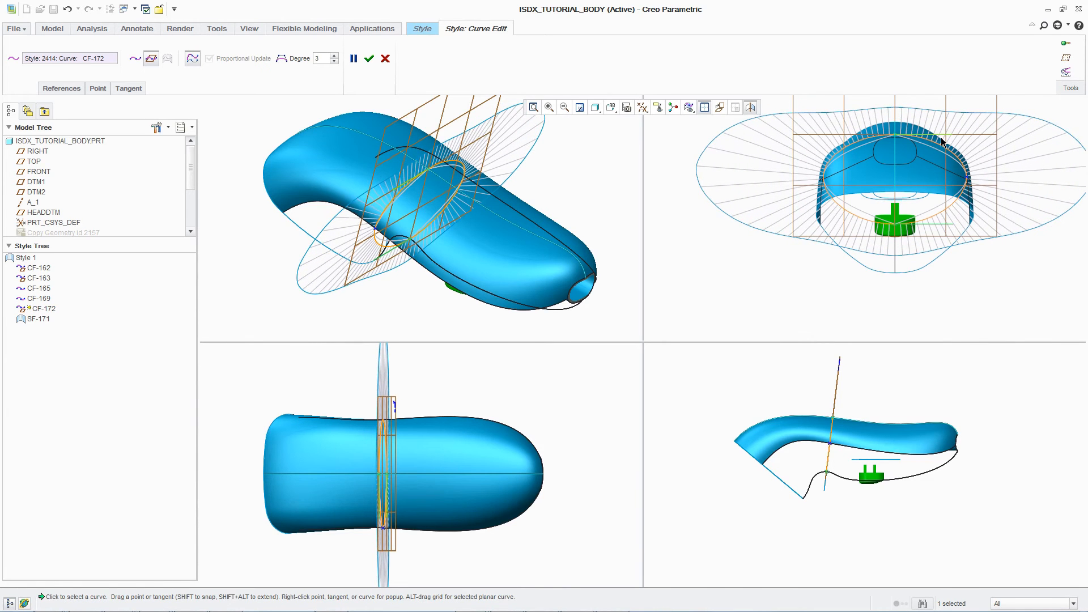
- Edit section curves CF-172 and CF-175 and redefine SF-171 to use them as internal curves
{"action": "left_click", "coordinate": [369, 59]}
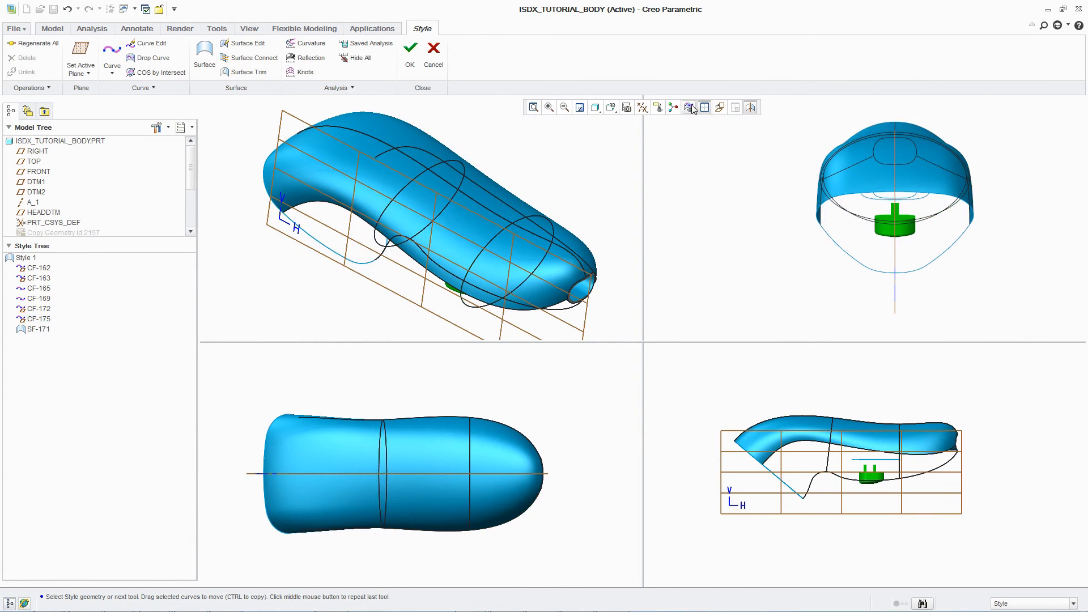
{"action": "left_click", "coordinate": [204, 57]}
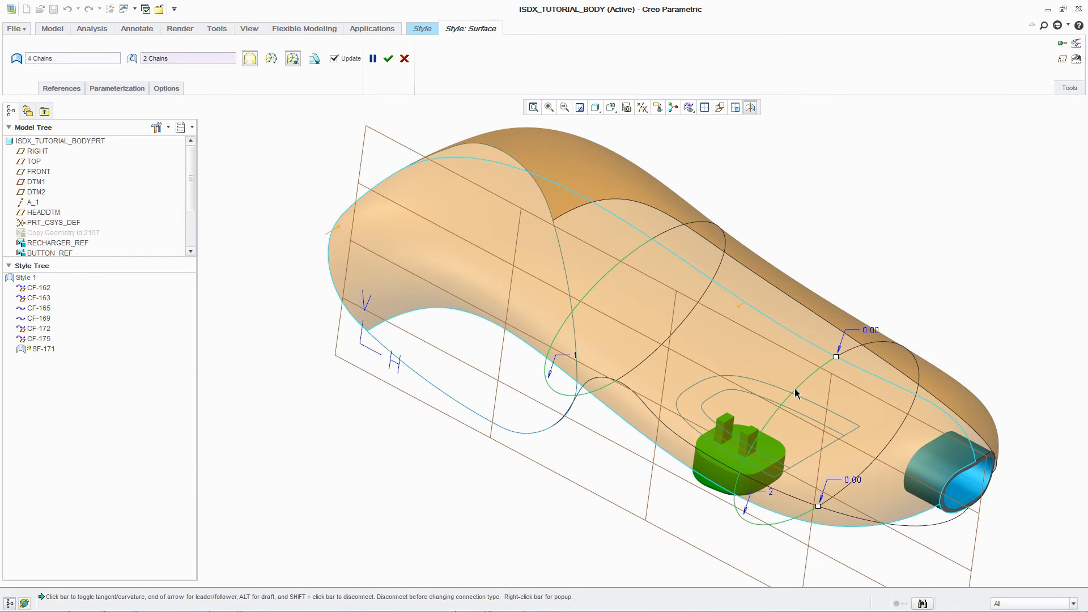
- Build head transition surfaces SF-179 and SF-180 from the head boundary curves with tangent connections
{"action": "left_click", "coordinate": [389, 59]}
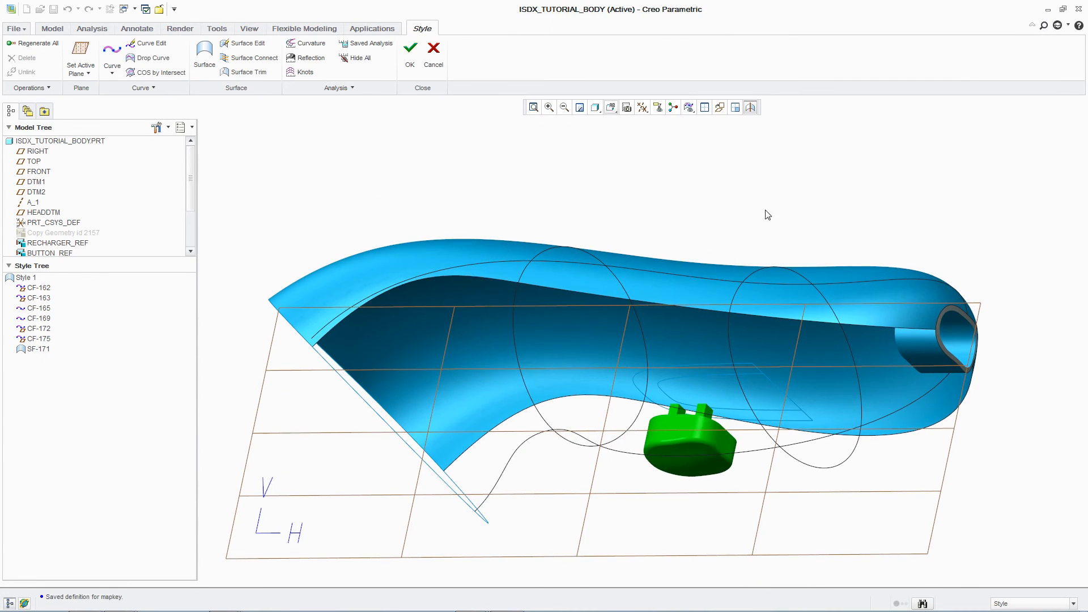
{"action": "left_click", "coordinate": [224, 43]}
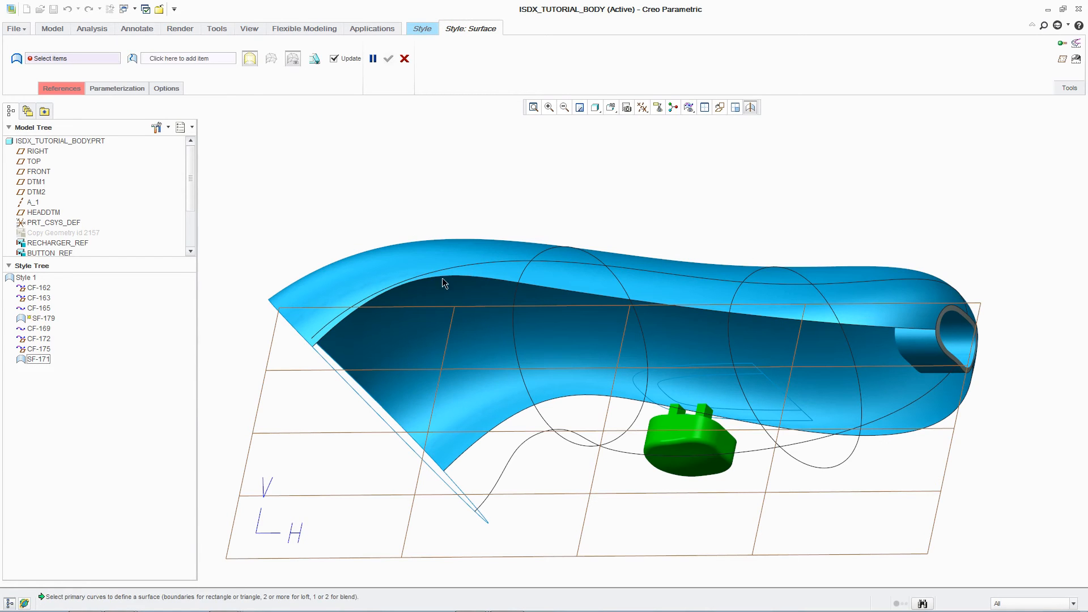
{"action": "left_click", "coordinate": [527, 328]}
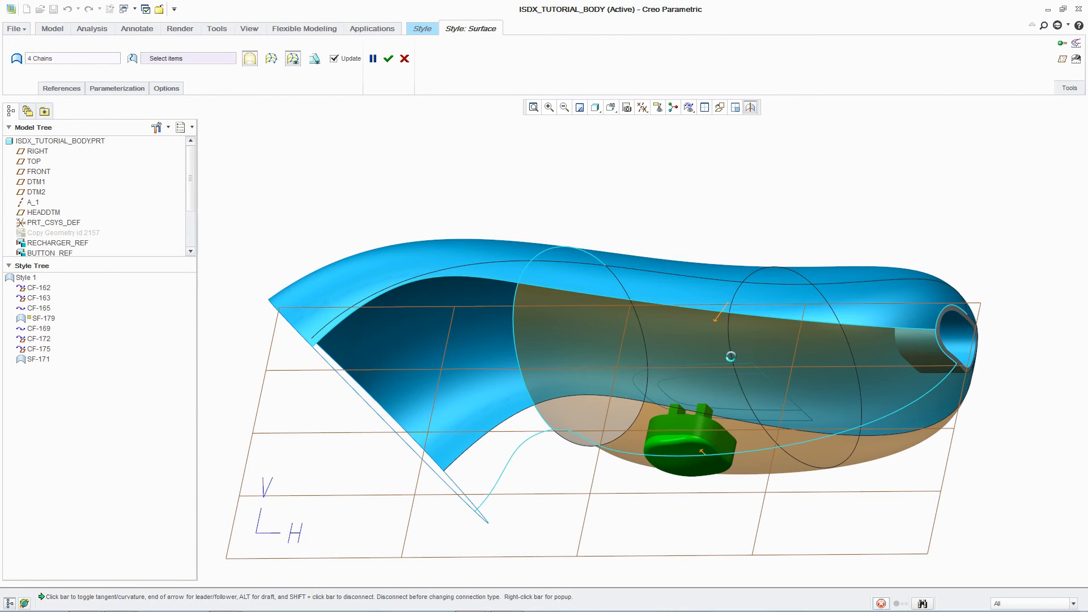
{"action": "left_click", "coordinate": [389, 59]}
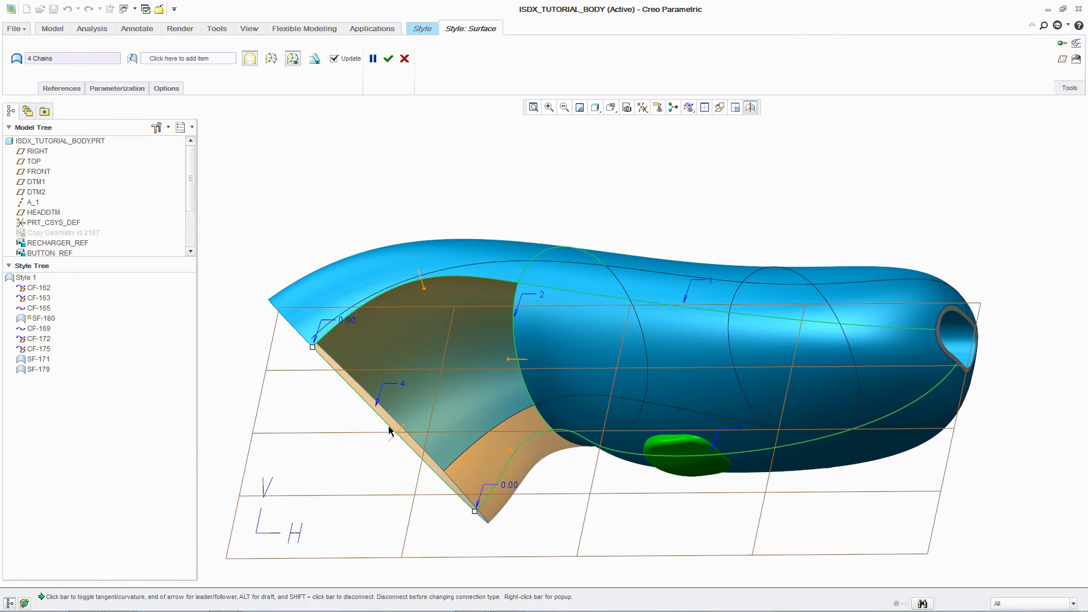
{"action": "mouse_move", "coordinate": [526, 443]}
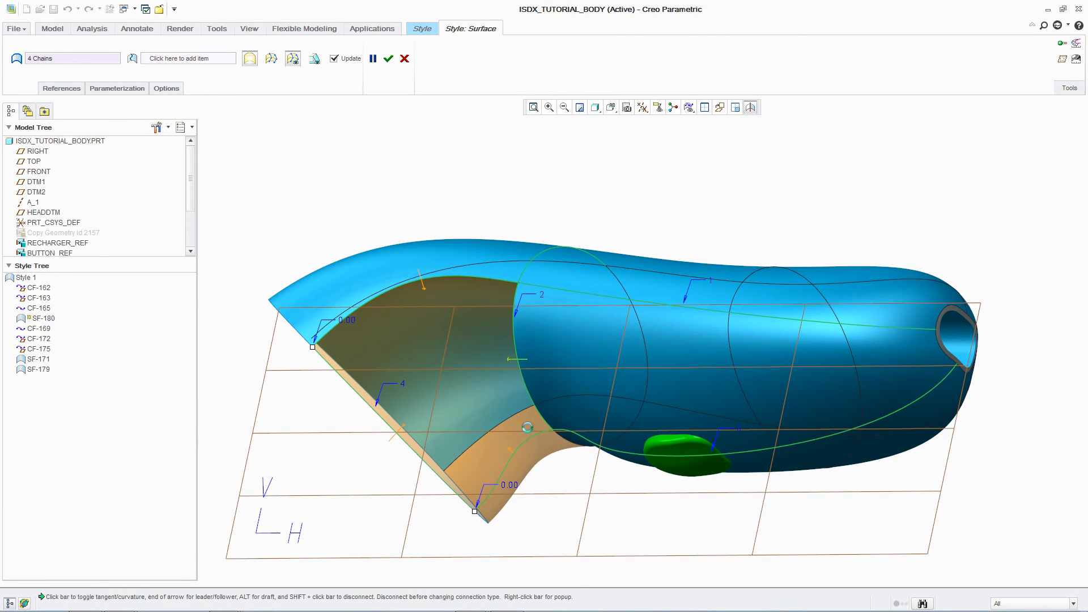
{"action": "left_click", "coordinate": [392, 59]}
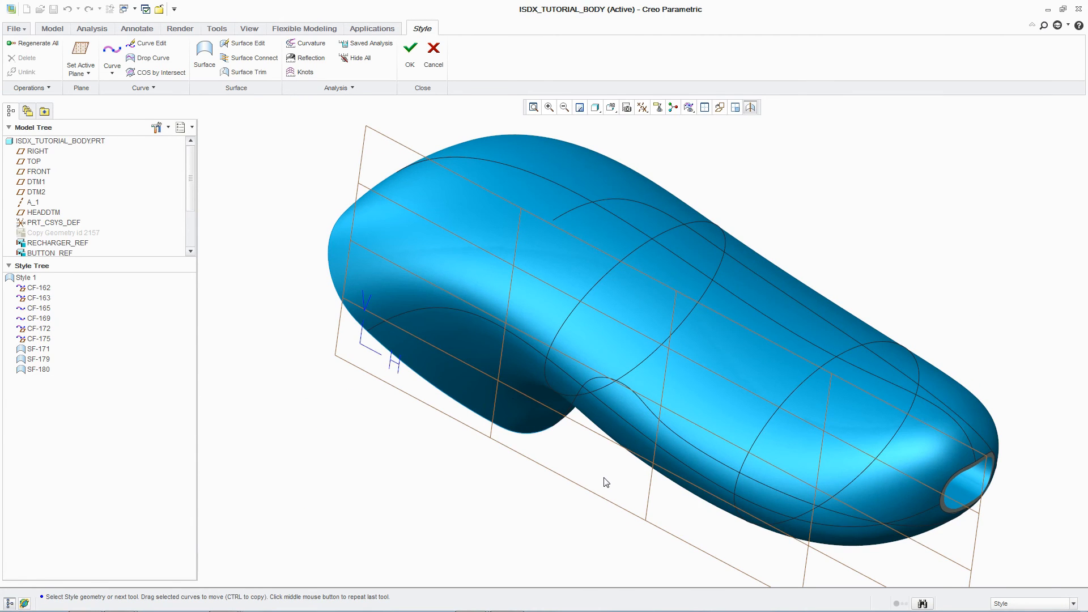
- Run a Reflection analysis on the body surfaces and spin the model to study the stripes
{"action": "left_click", "coordinate": [311, 58]}
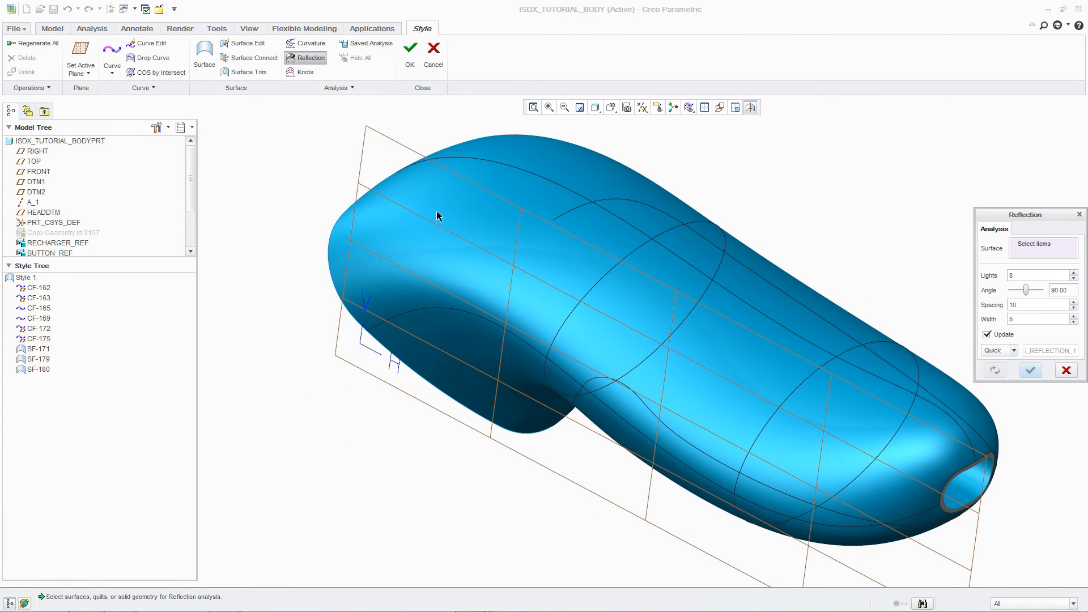
{"action": "left_click", "coordinate": [438, 215]}
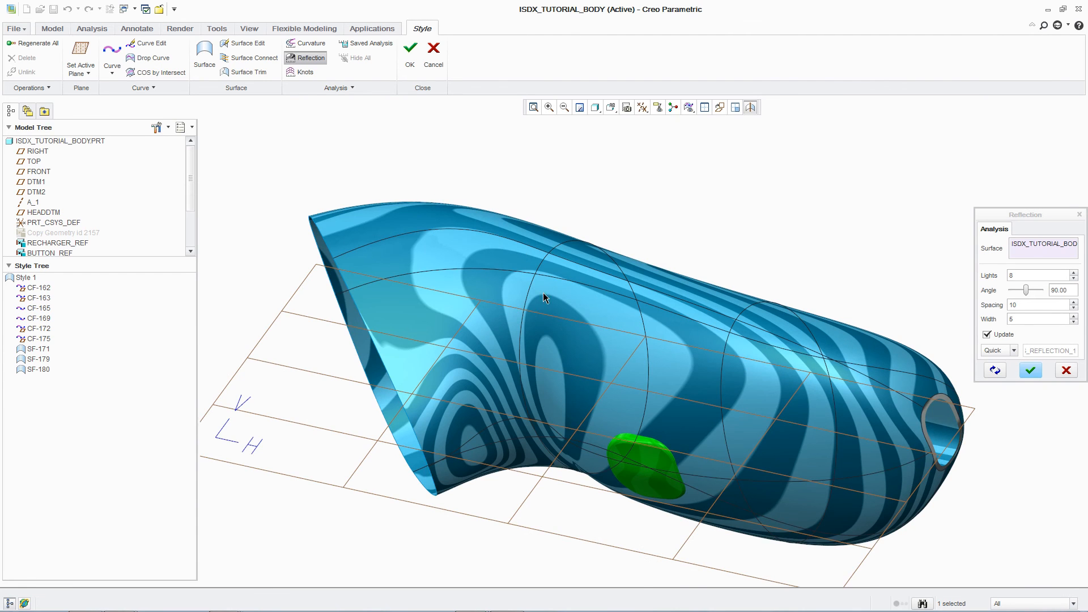
{"action": "left_click_drag", "start_coordinate": [545, 298], "coordinate": [517, 382]}
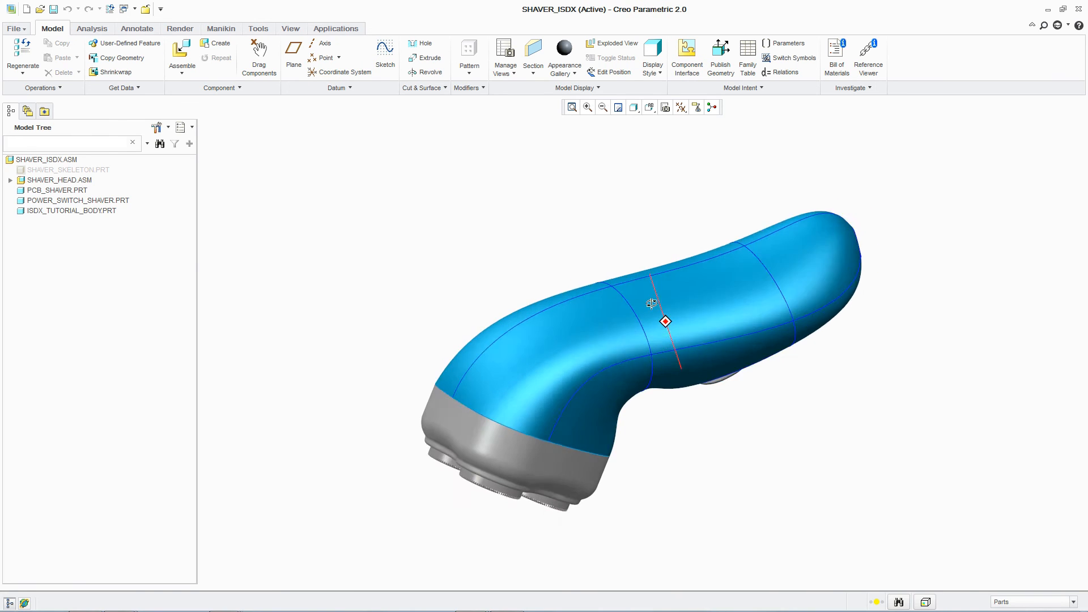
- View the body fitted to the shaver head, then switch the active window back to ISDX_TUTORIAL_BODY.PRT
{"action": "left_click_drag", "start_coordinate": [652, 303], "coordinate": [579, 291]}
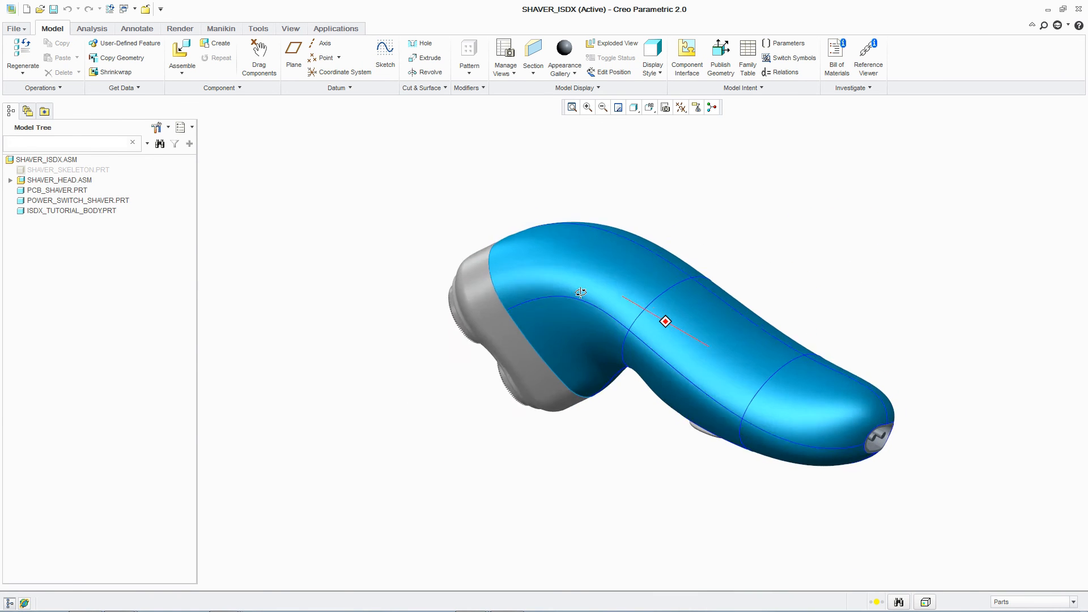
{"action": "left_click", "coordinate": [122, 9]}
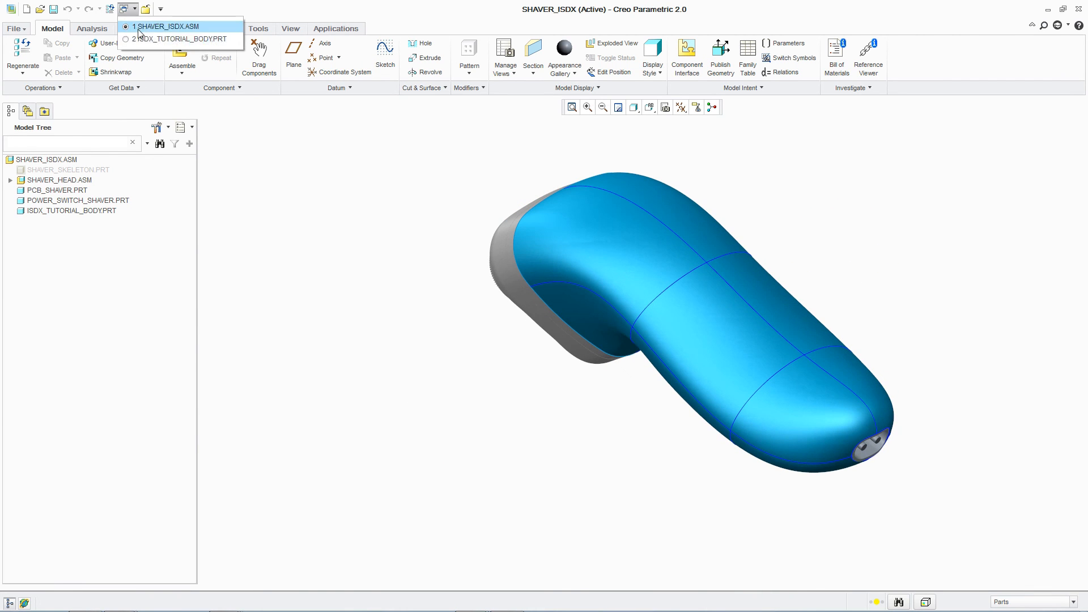
{"action": "left_click", "coordinate": [164, 39]}
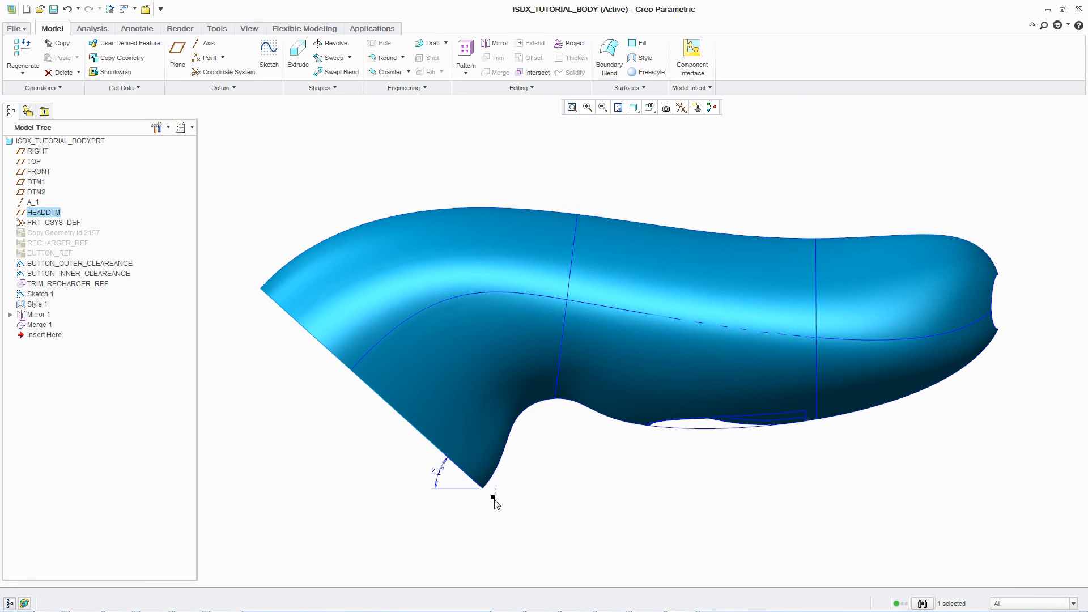
- Change the HEADDTM head angle from 42 to 55 degrees and regenerate the body
{"action": "left_click_drag", "start_coordinate": [493, 498], "coordinate": [464, 462]}
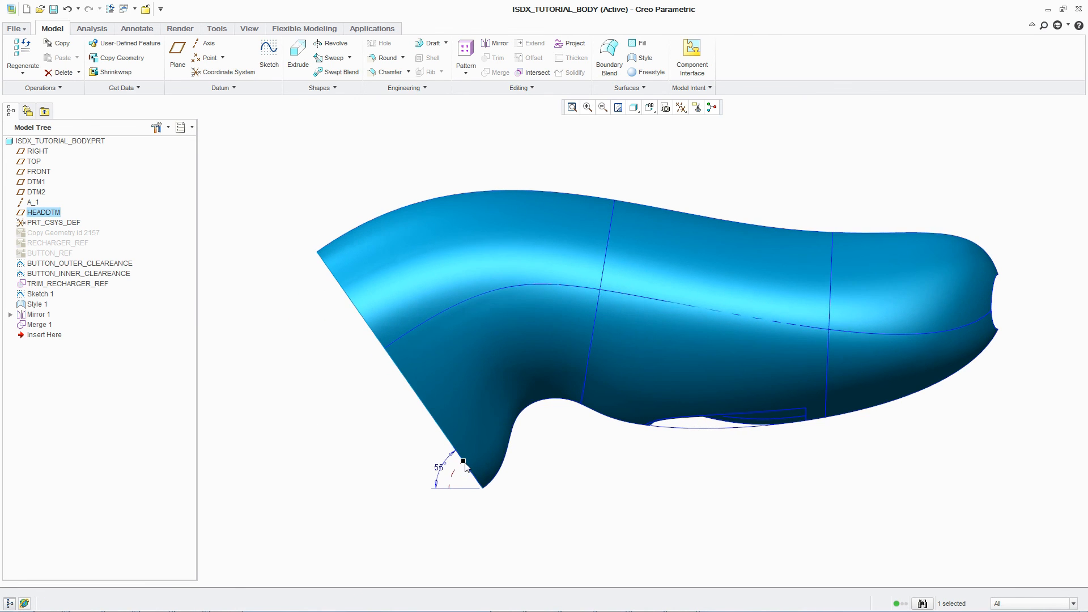
{"action": "left_click", "coordinate": [18, 51]}
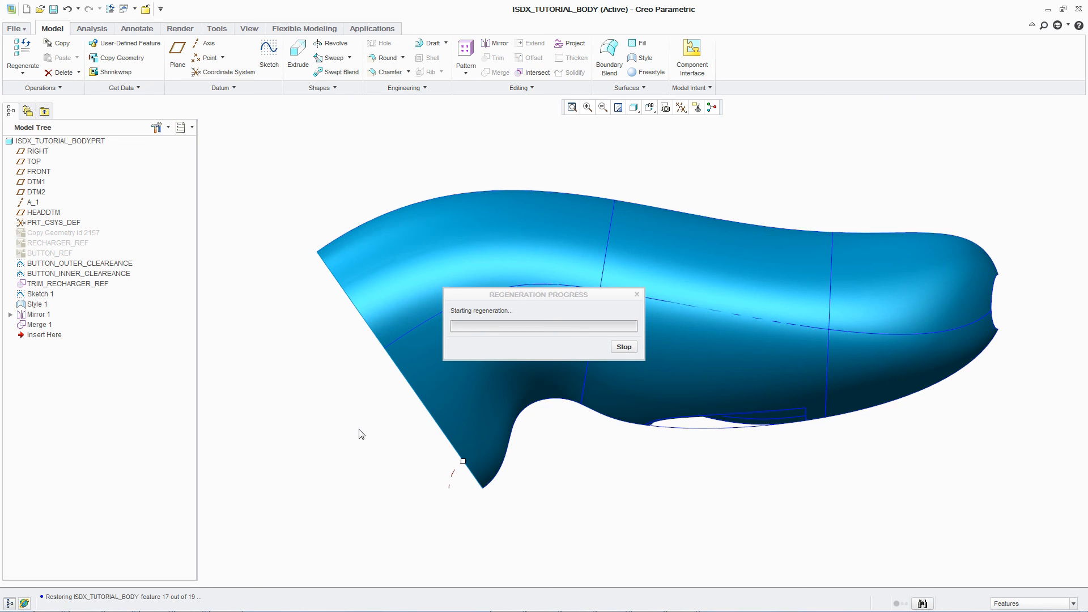